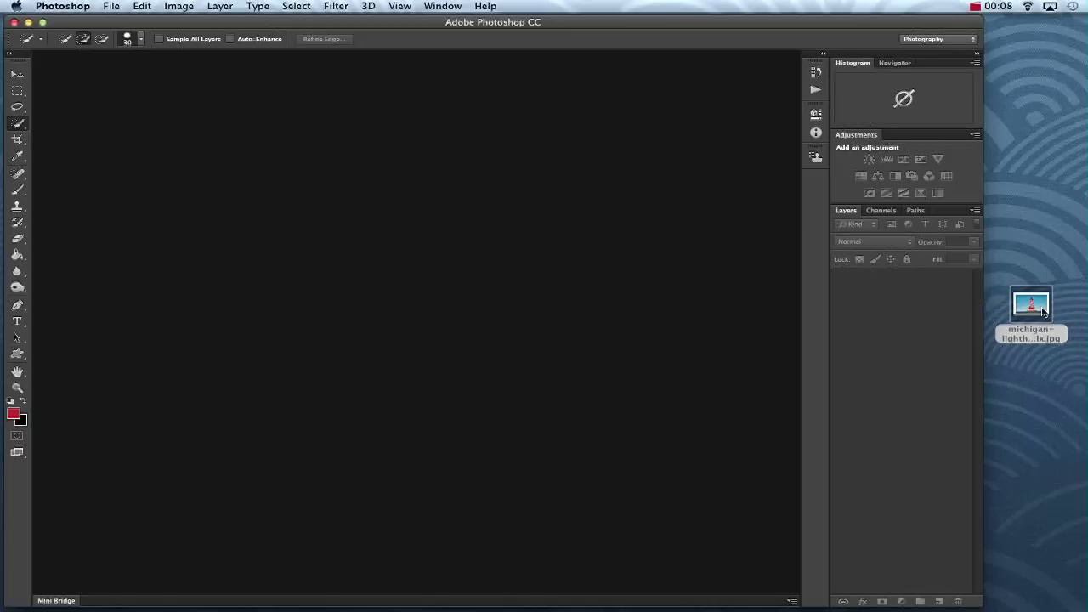
Open the lighthouse JPG from the desktop as the working image in Photoshop
double_click(1030, 303)
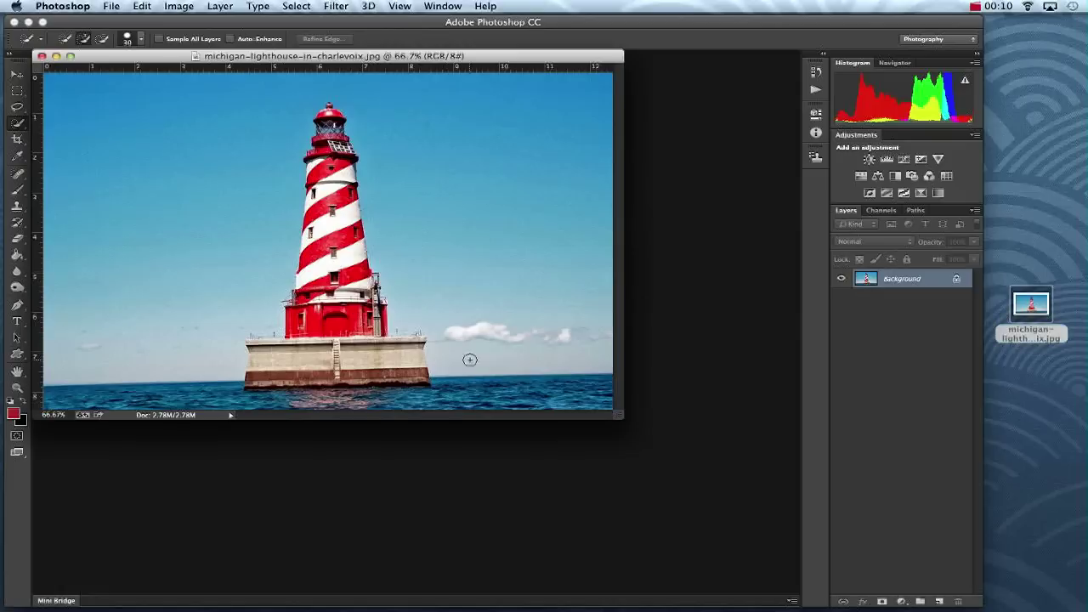
drag(621, 421, 676, 456)
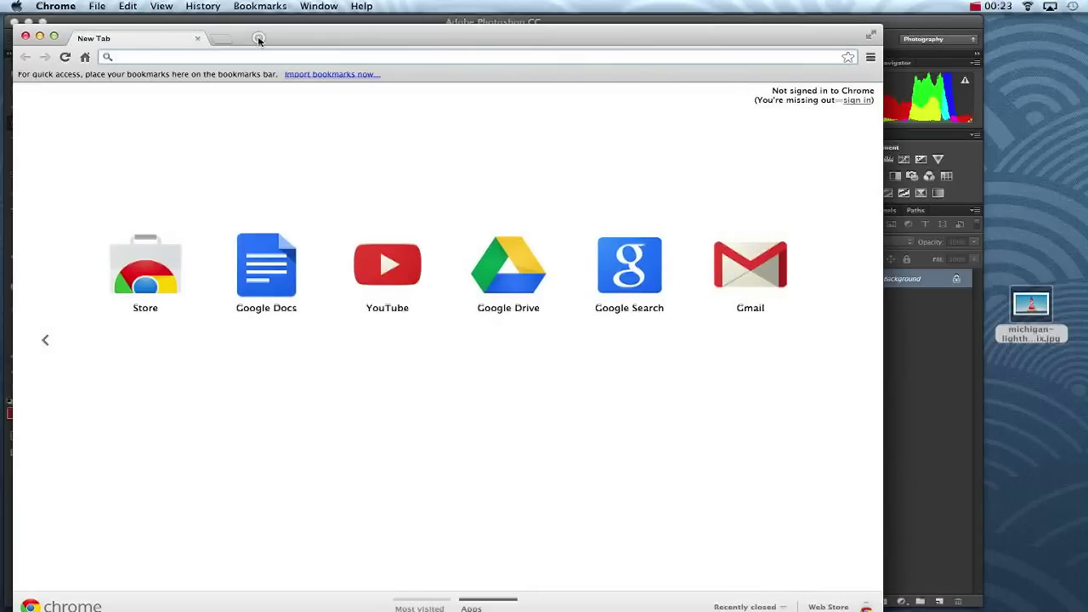
Search Google Images for 'stars' and open one starry sky result at full size
text(stars&oq=stars&aqs=chrome.0.69i59j0l3.718j0&sourceid=chrome&ie=UTF-8)
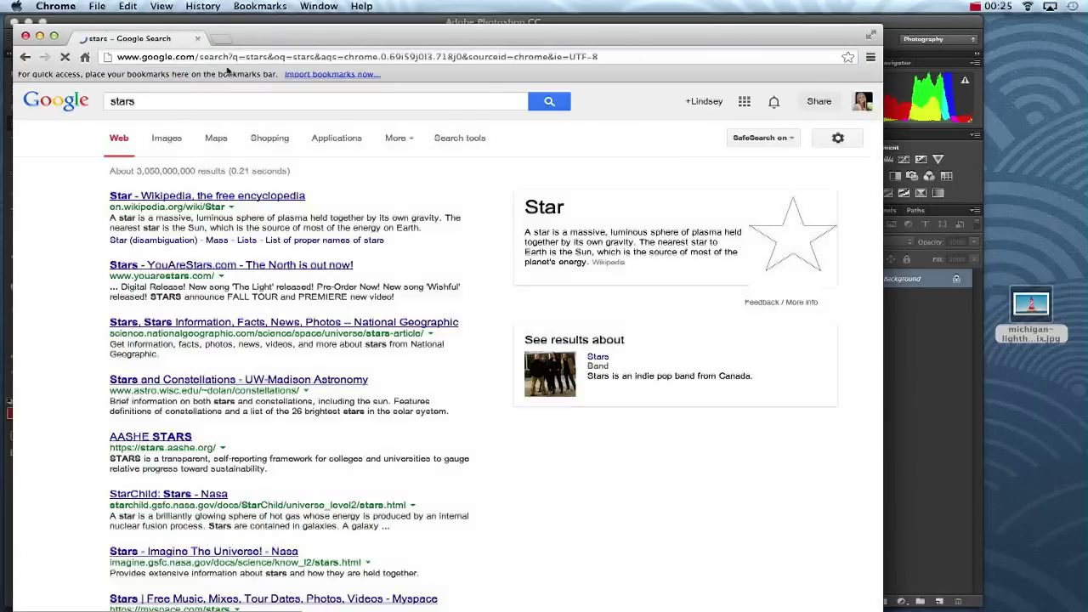
click(167, 138)
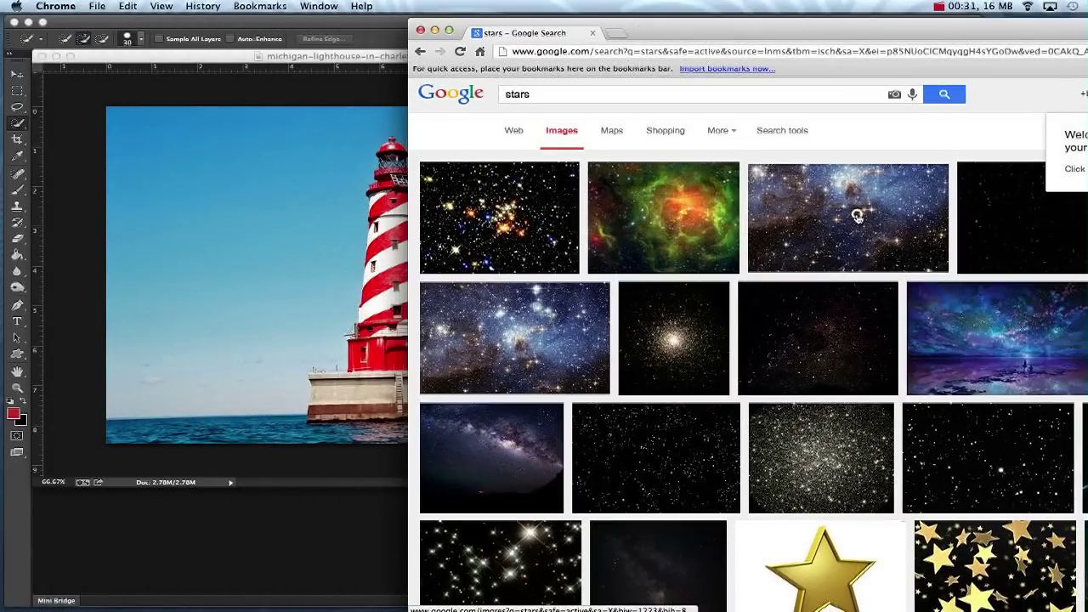
click(847, 218)
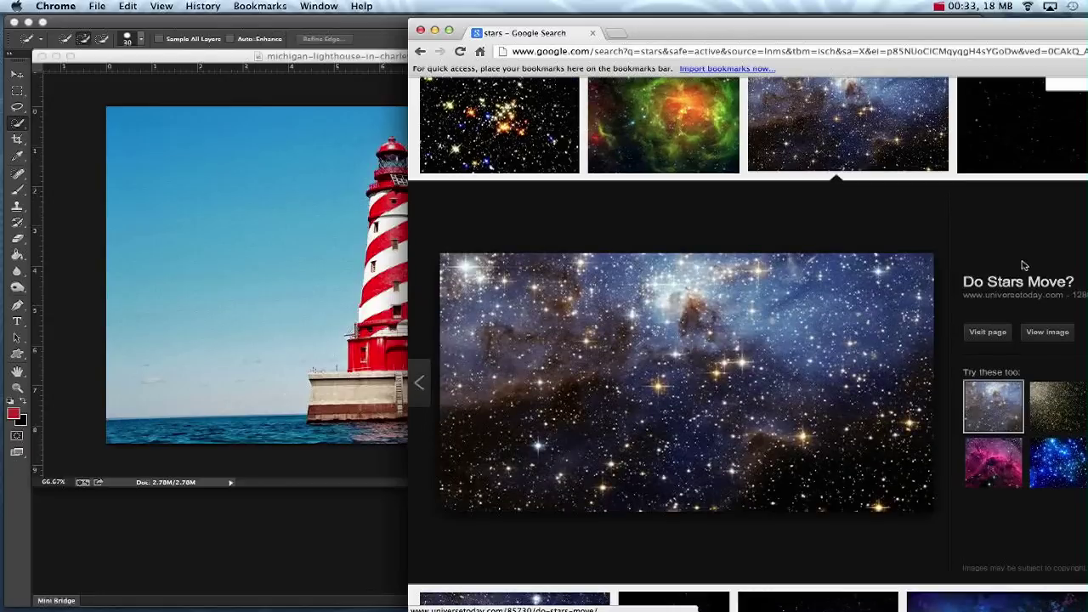
click(1047, 332)
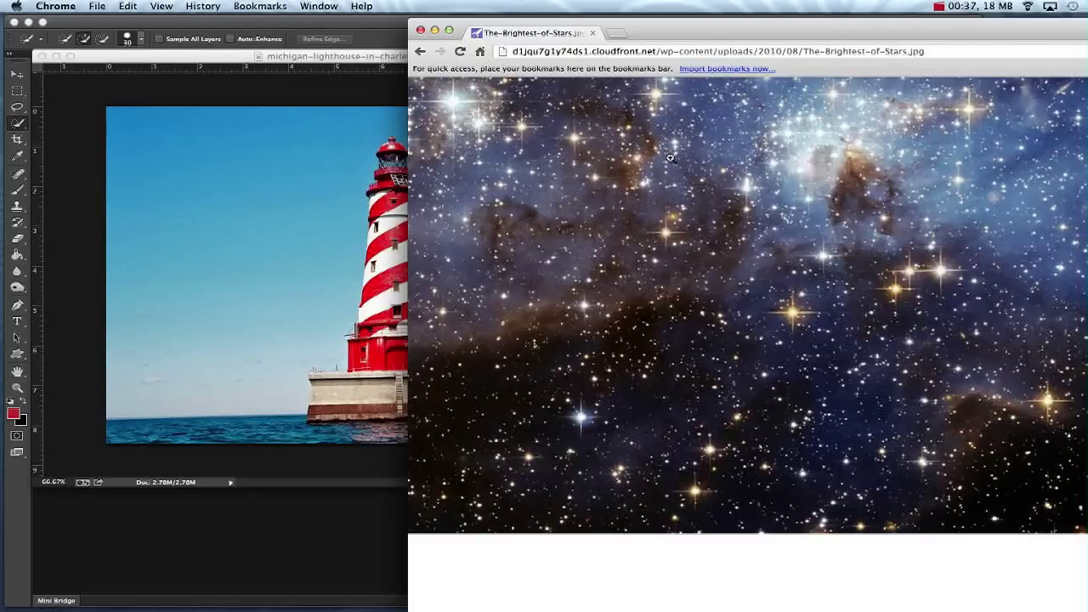
mouse_move(652, 33)
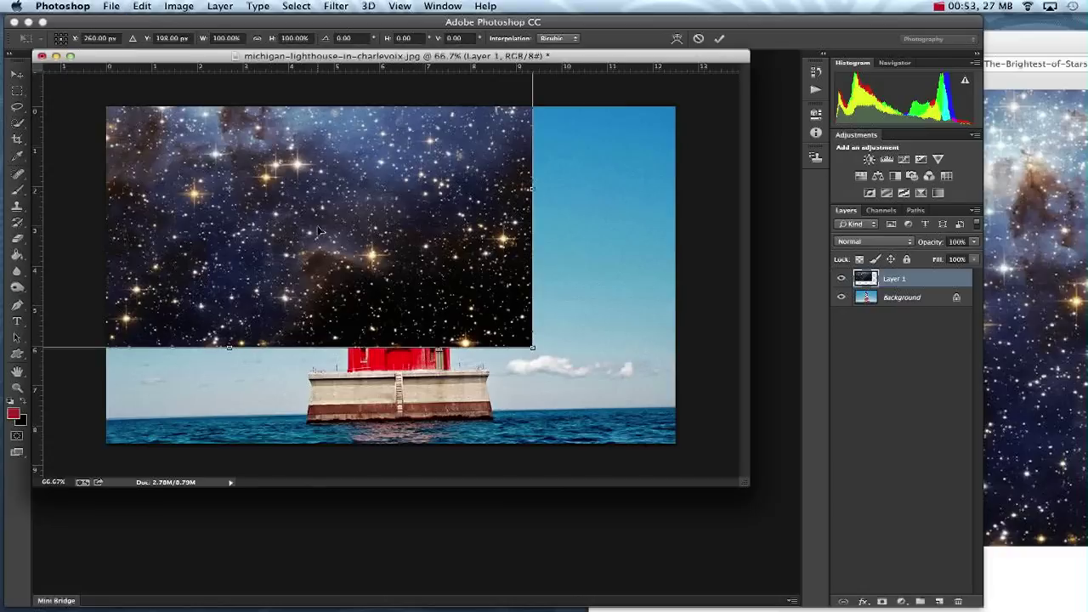
Scale the dragged-in star layer with Free Transform to cover the canvas and commit
drag(319, 229, 466, 293)
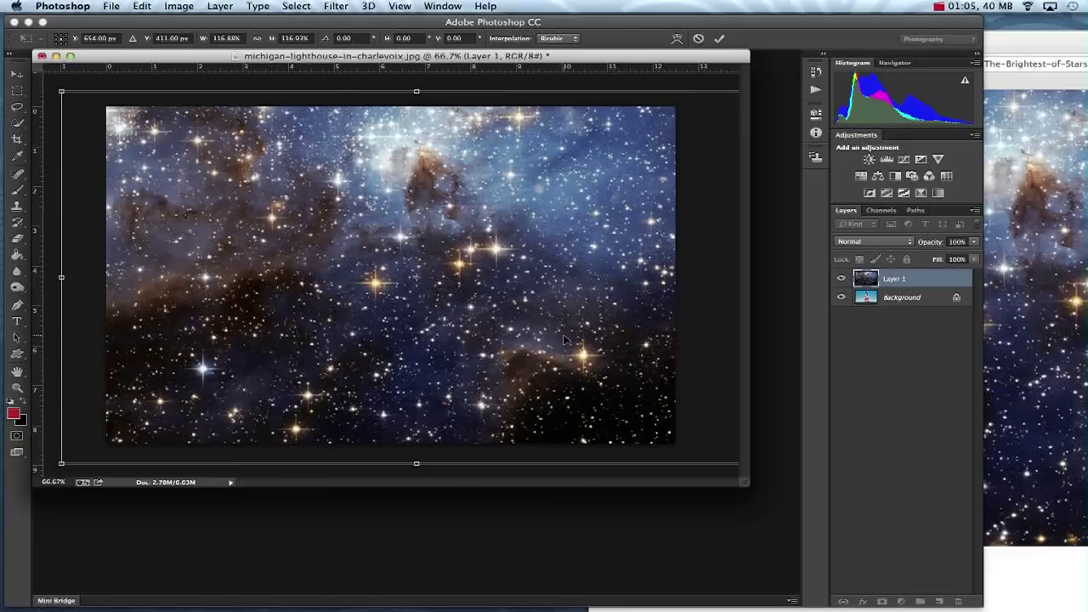
click(719, 39)
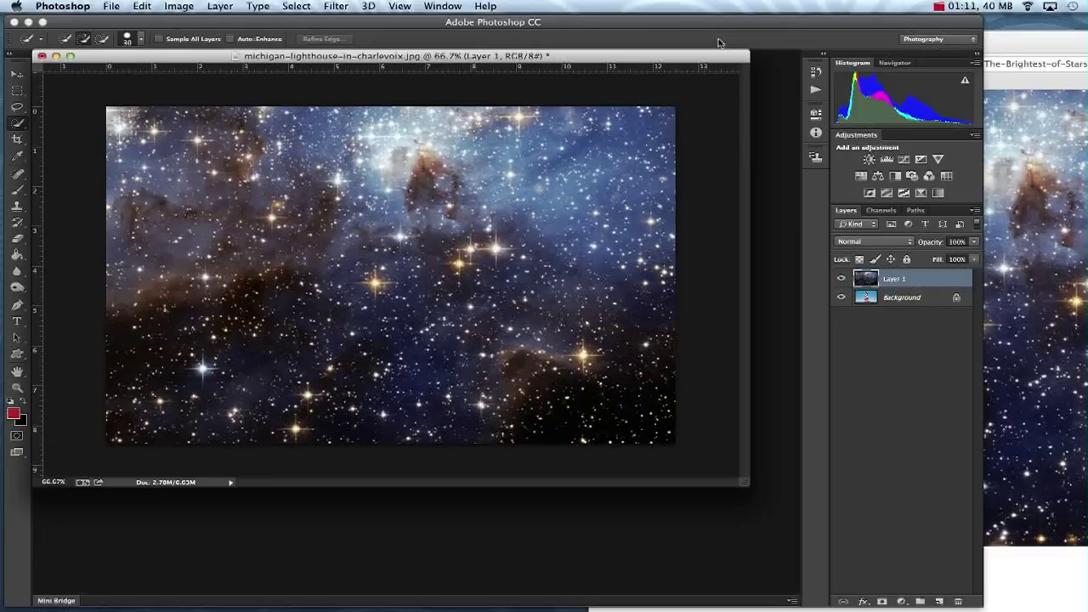
mouse_move(847, 240)
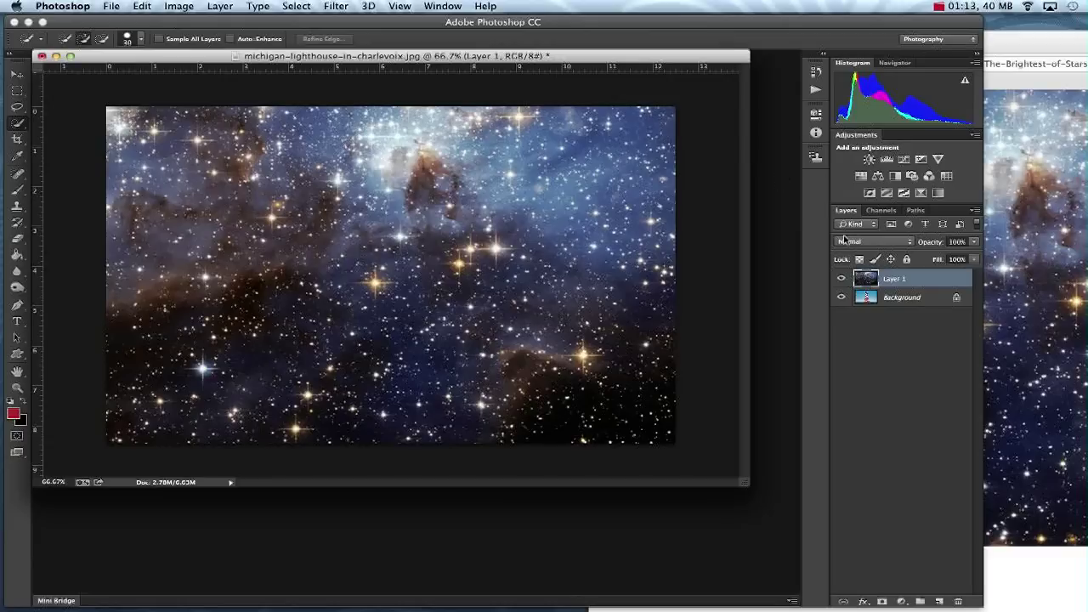
mouse_move(866, 278)
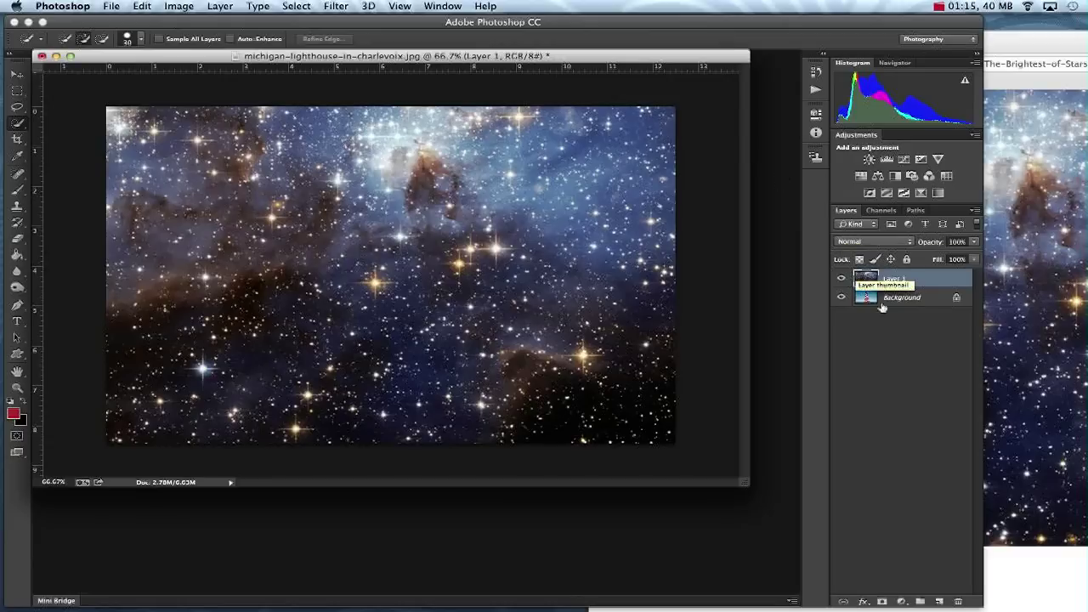
Convert the locked Background layer into an editable Layer 0
click(901, 295)
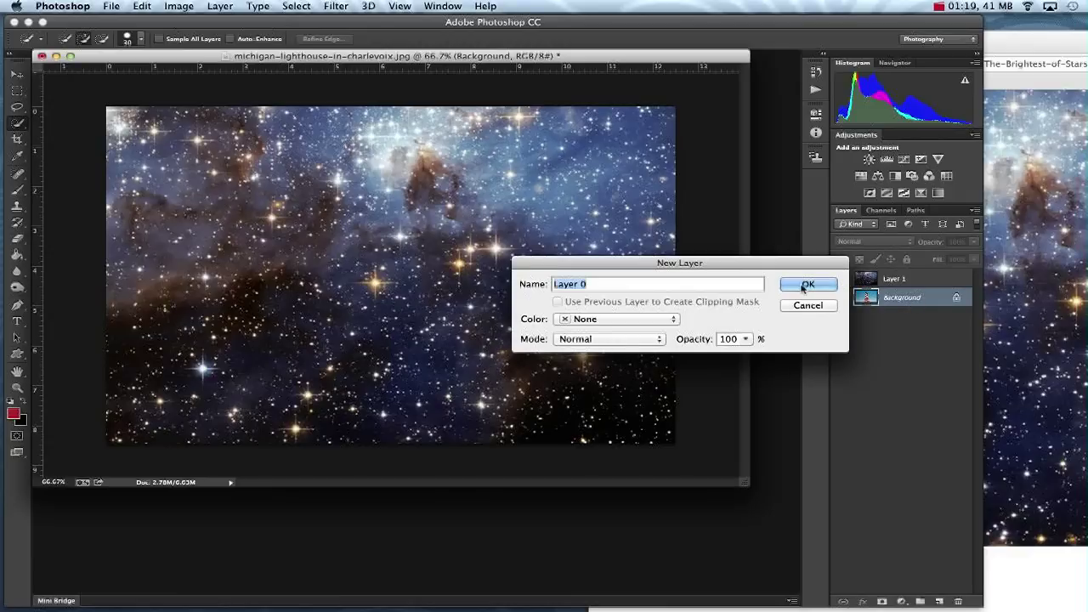
click(806, 283)
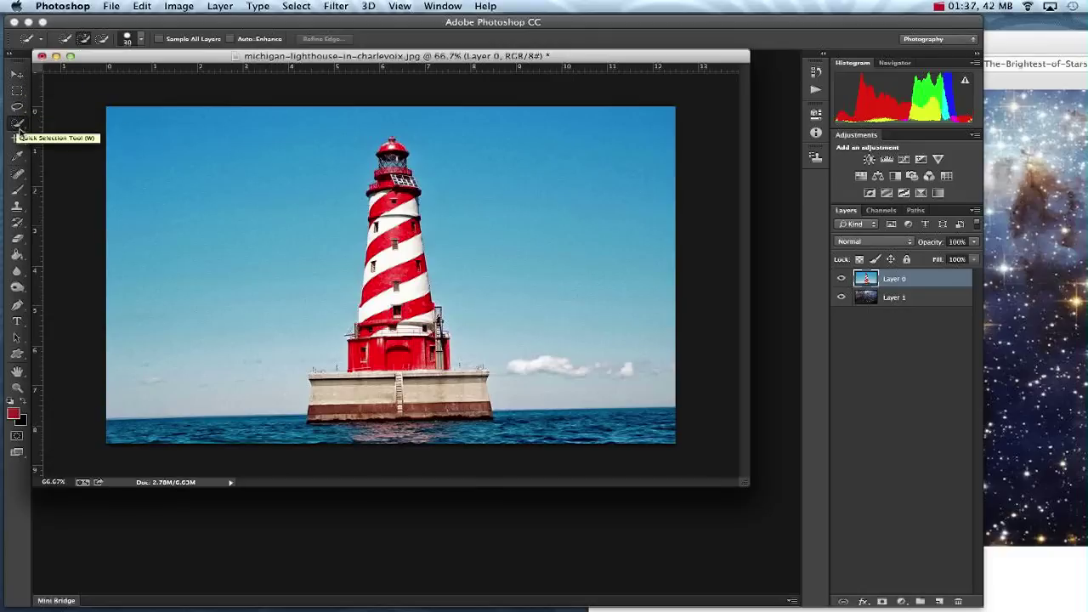
Select the lighthouse and sea with the Quick Selection Tool, leaving the sky out
click(17, 126)
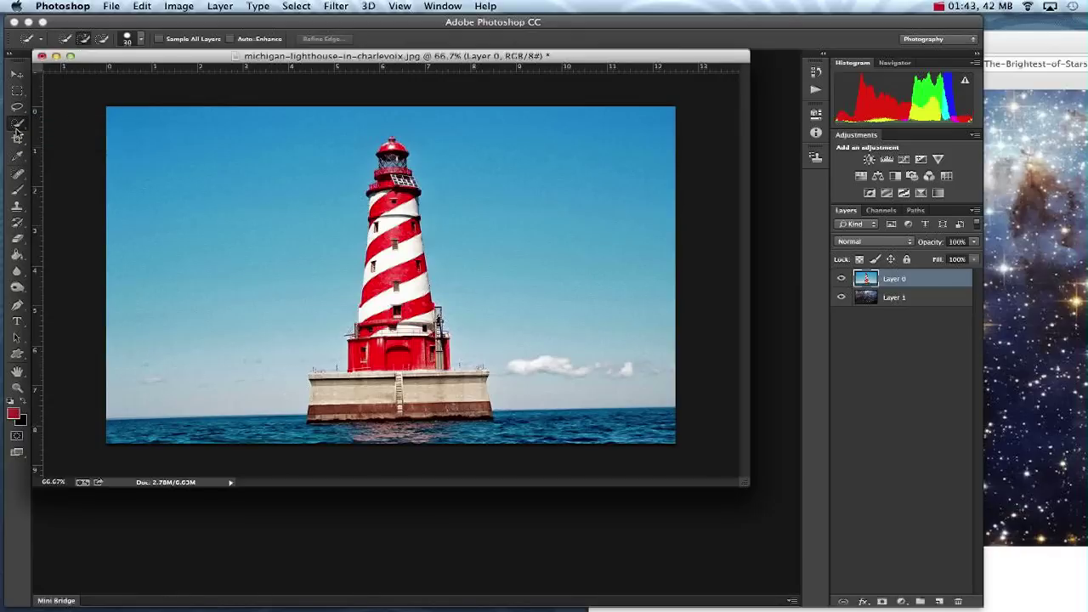
mouse_move(303, 282)
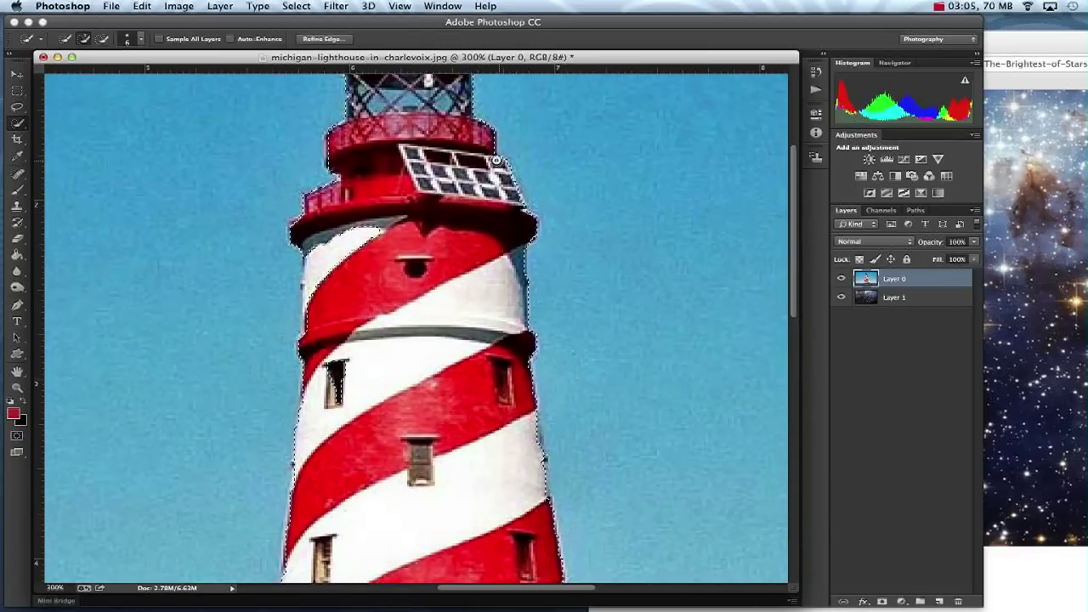
scroll(down, 3)
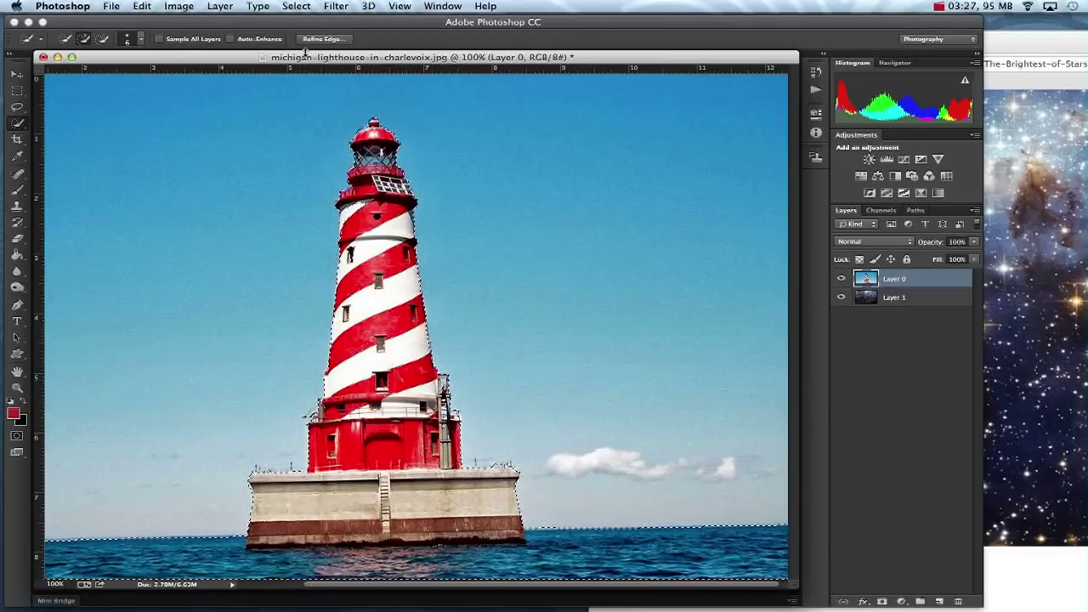
Refine the selection edge along the sea horizon with Radius 0.7 and Smooth 5
click(323, 38)
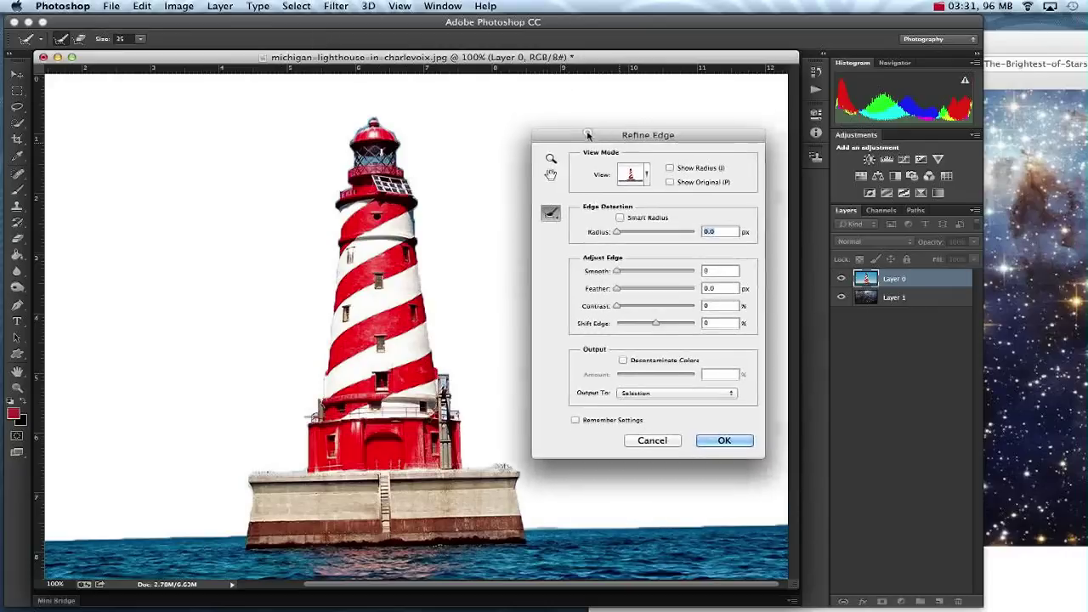
drag(648, 134, 659, 107)
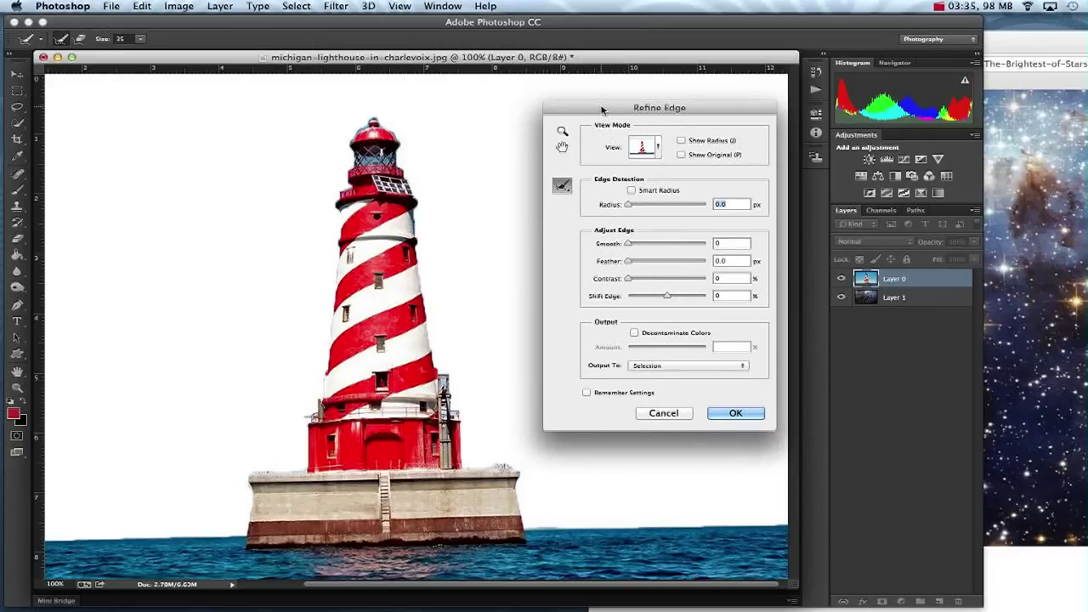
click(561, 185)
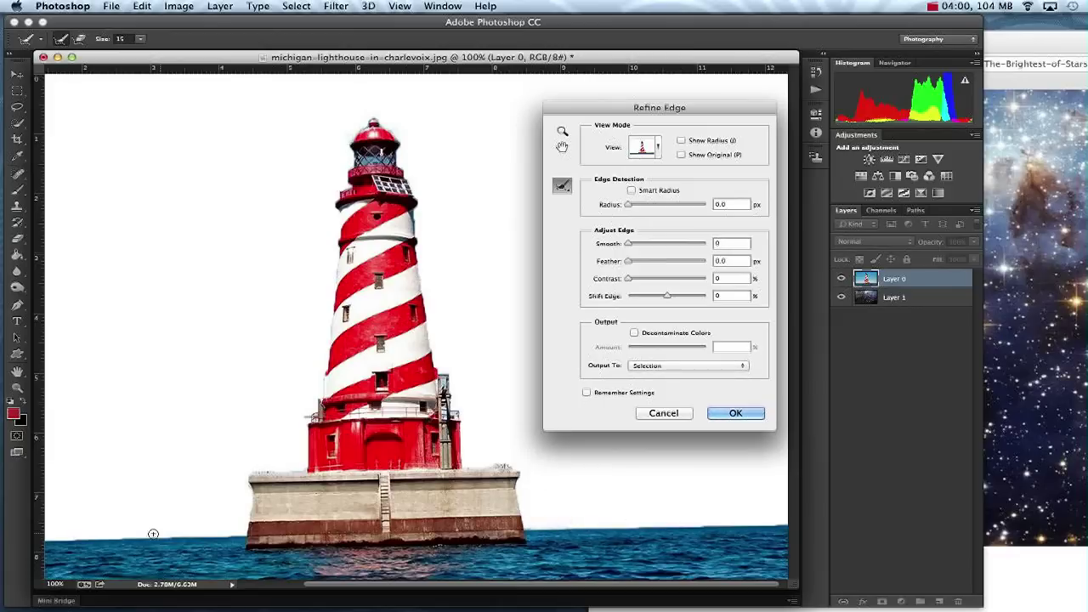
drag(153, 534, 195, 535)
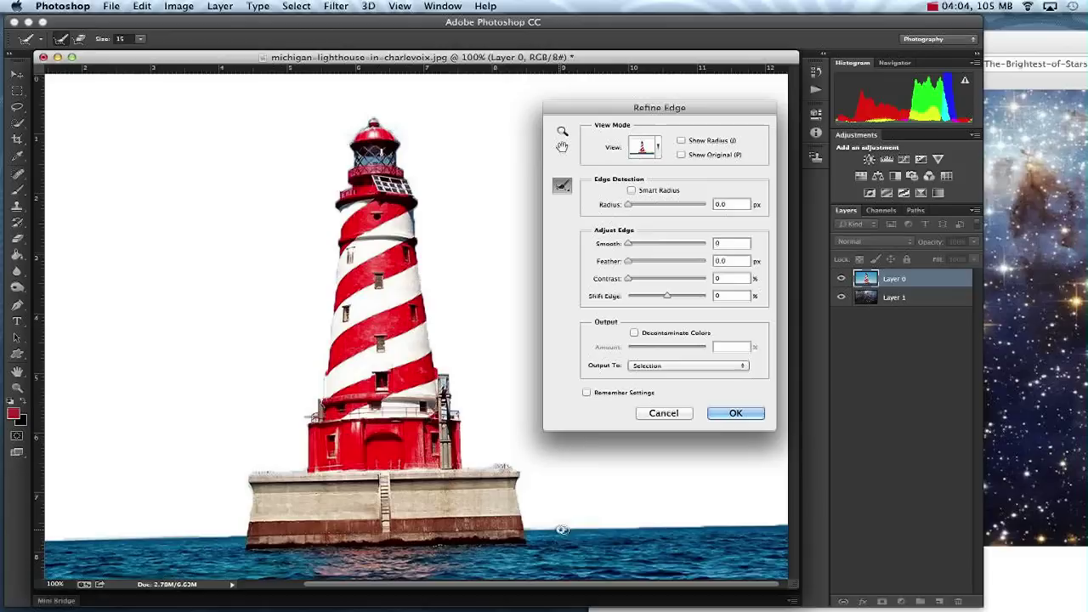
mouse_move(788, 522)
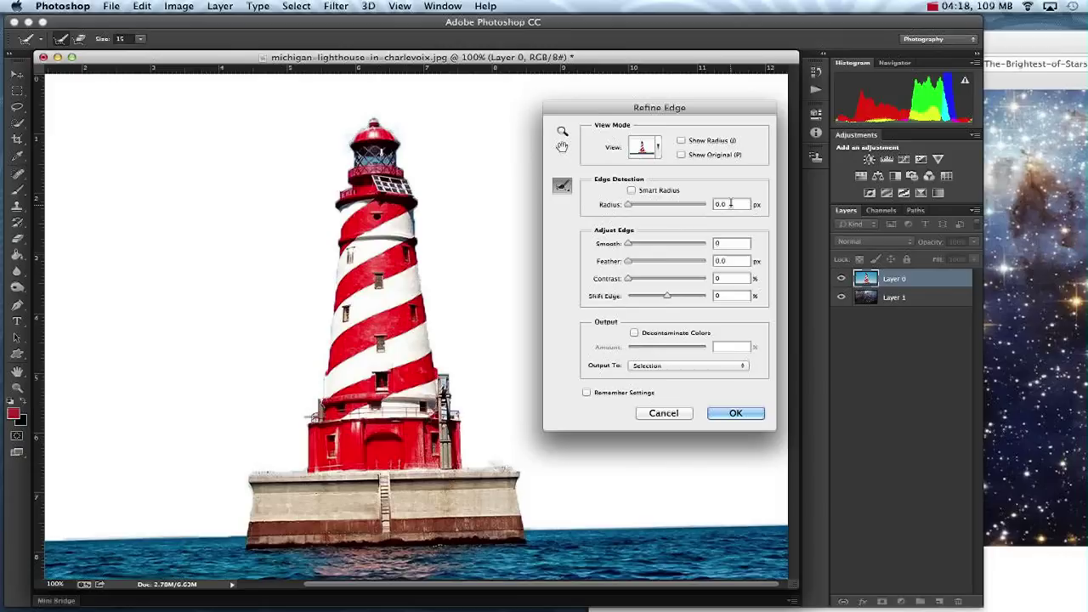
text(0.7)
click(731, 277)
text(5)
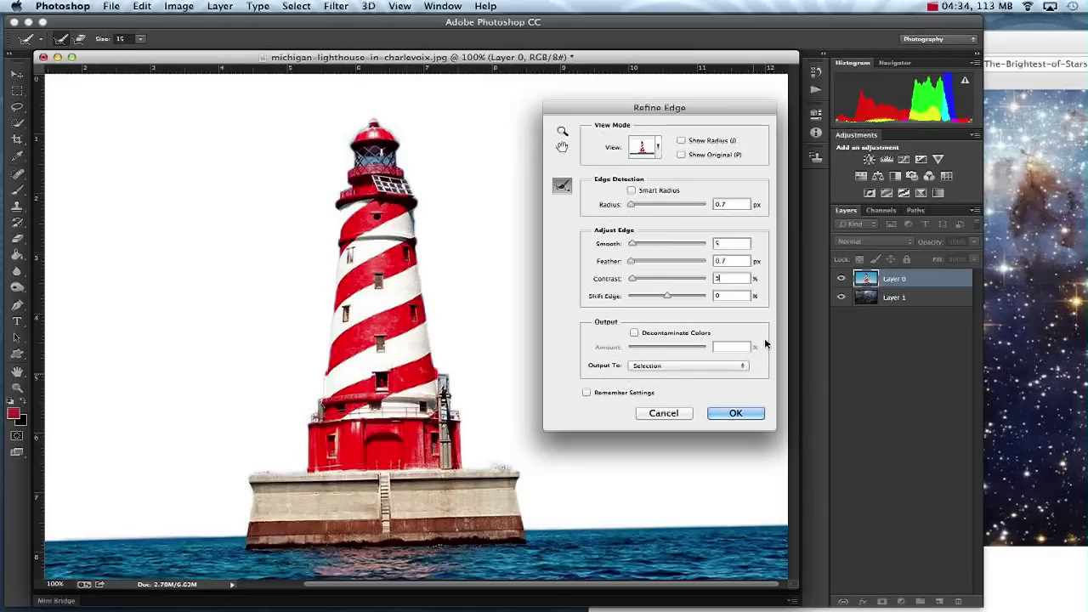
mouse_move(592, 371)
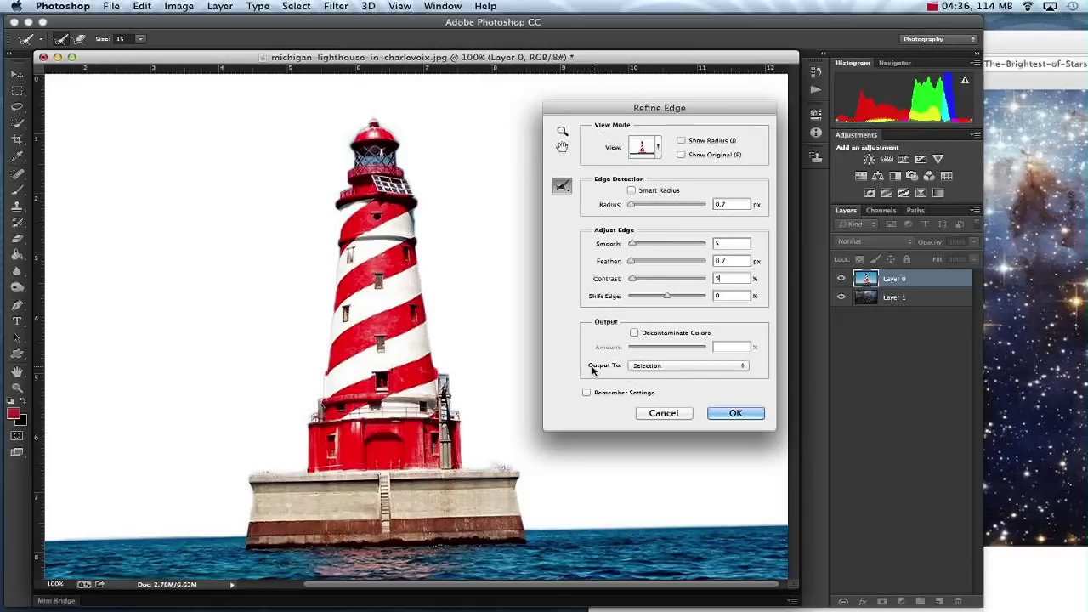
Output the refined selection to a layer mask so the starry sky shows through
click(683, 366)
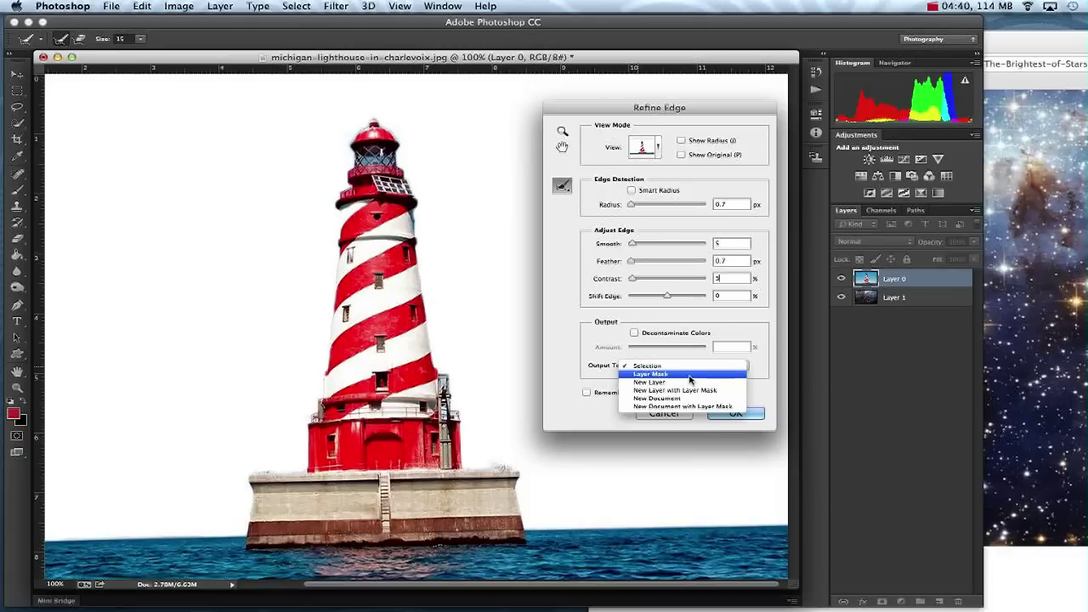
click(649, 374)
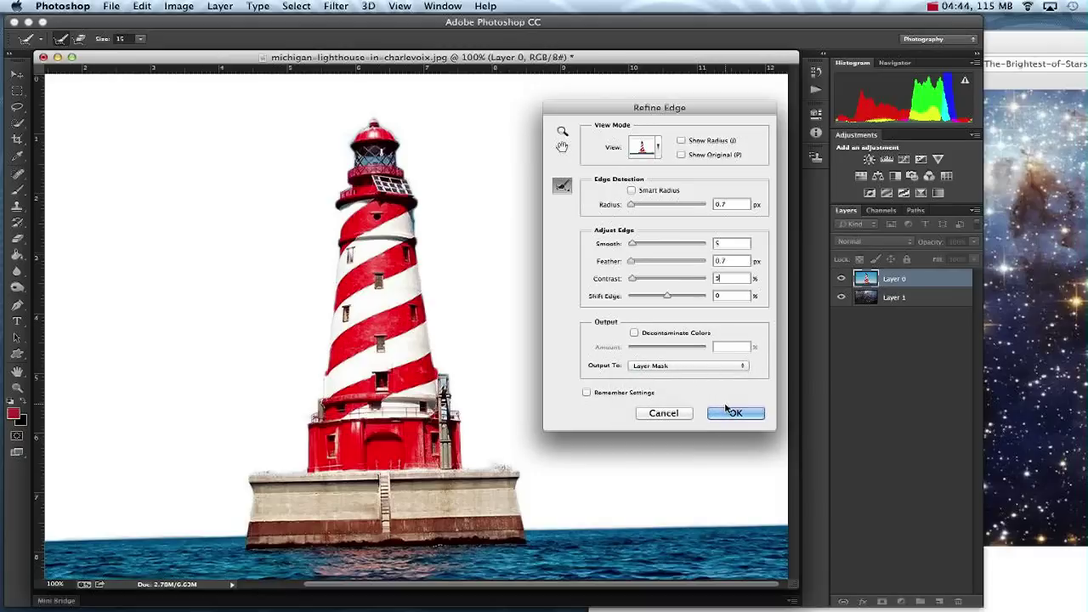
click(734, 413)
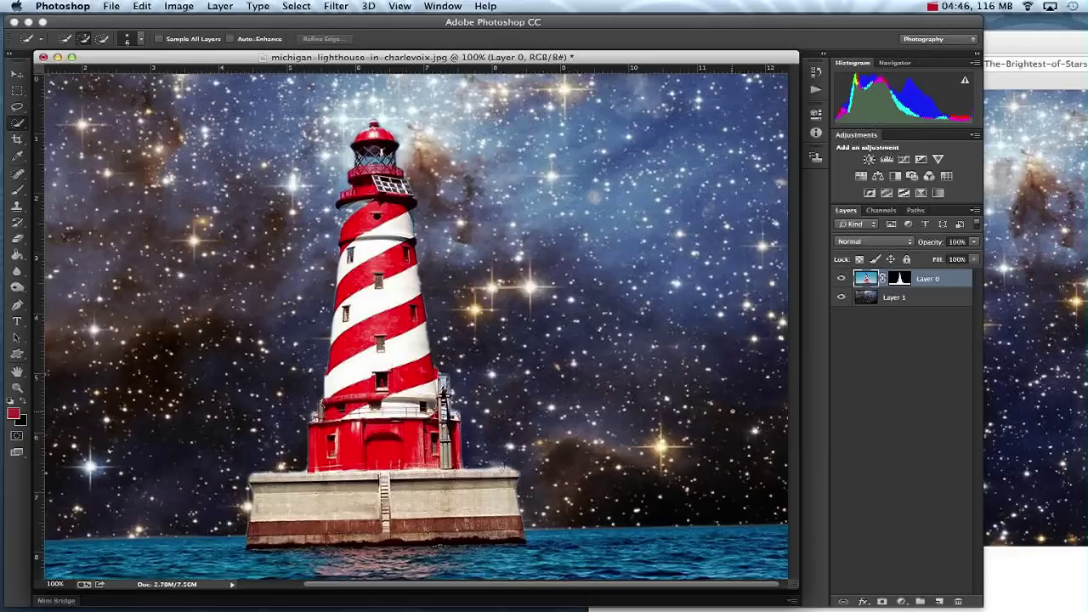